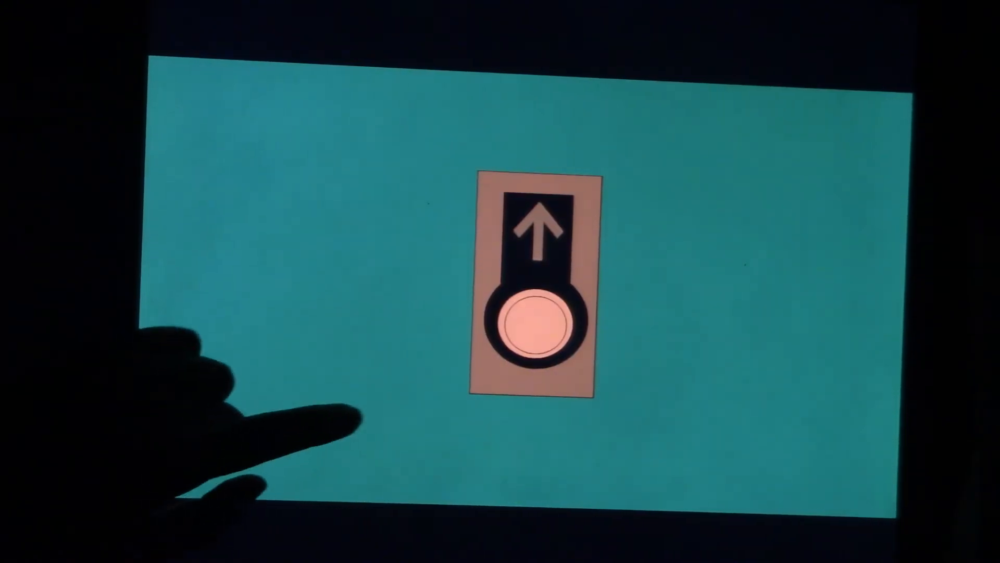
# Light the upward hall call button orange and move to the car operating panel.
pyautogui.click(535, 322)
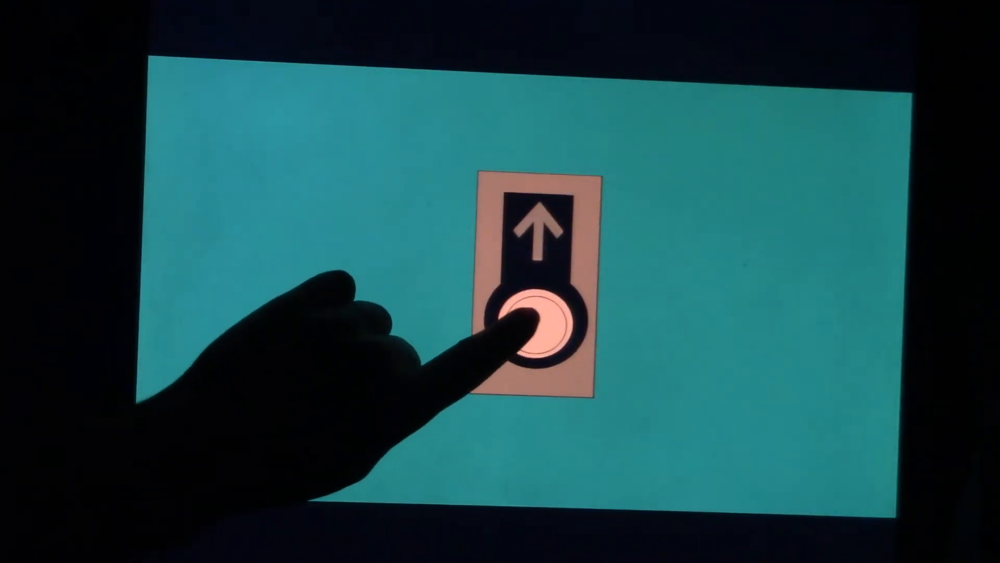
pyautogui.click(534, 325)
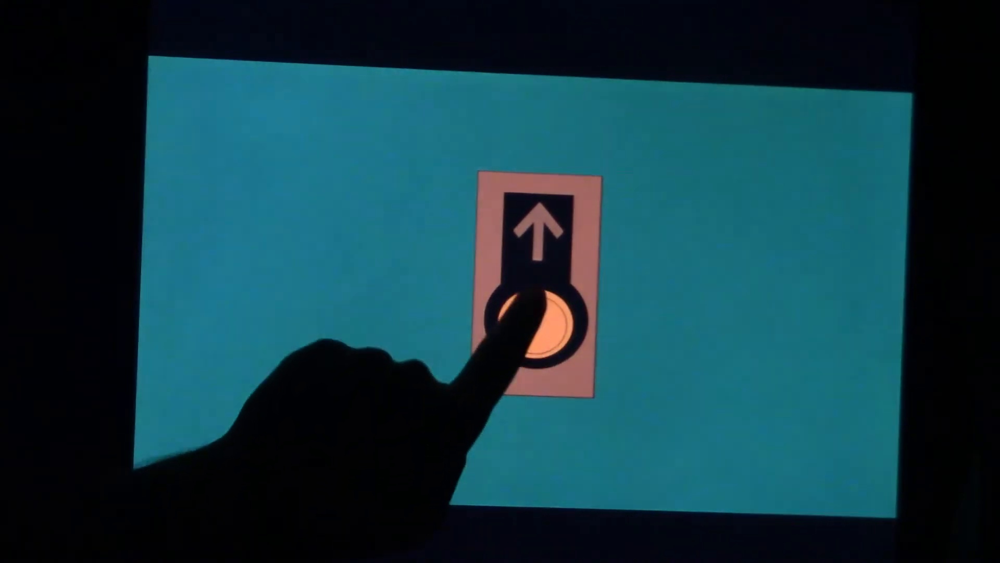
pyautogui.click(536, 319)
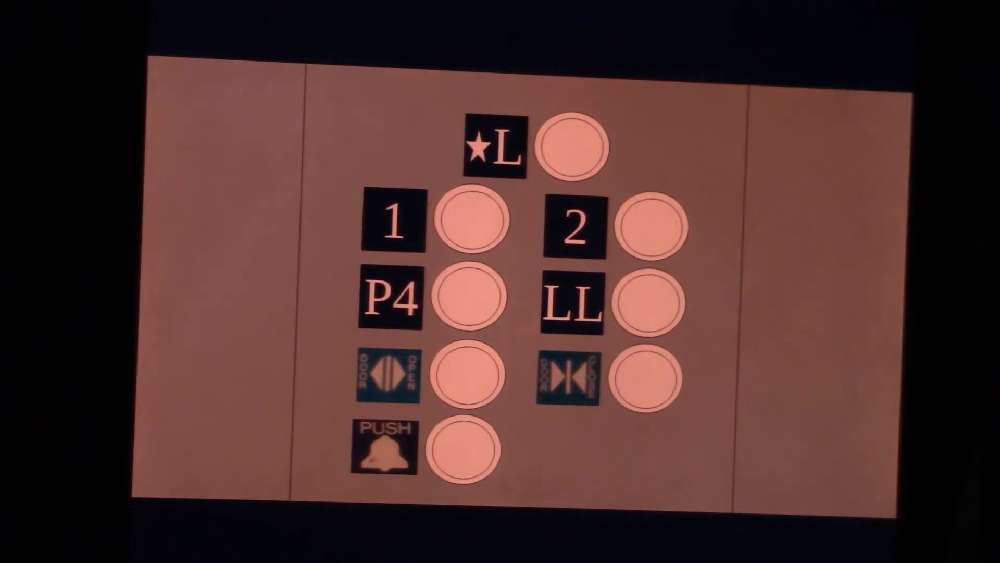
# Light the P4 floor button on the car panel as the destination.
pyautogui.click(574, 146)
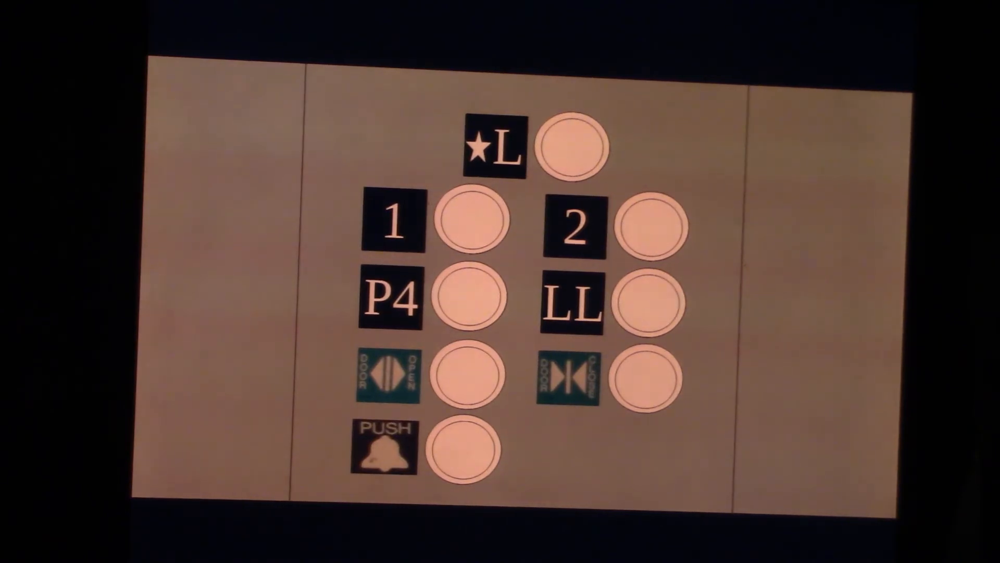
pyautogui.click(466, 300)
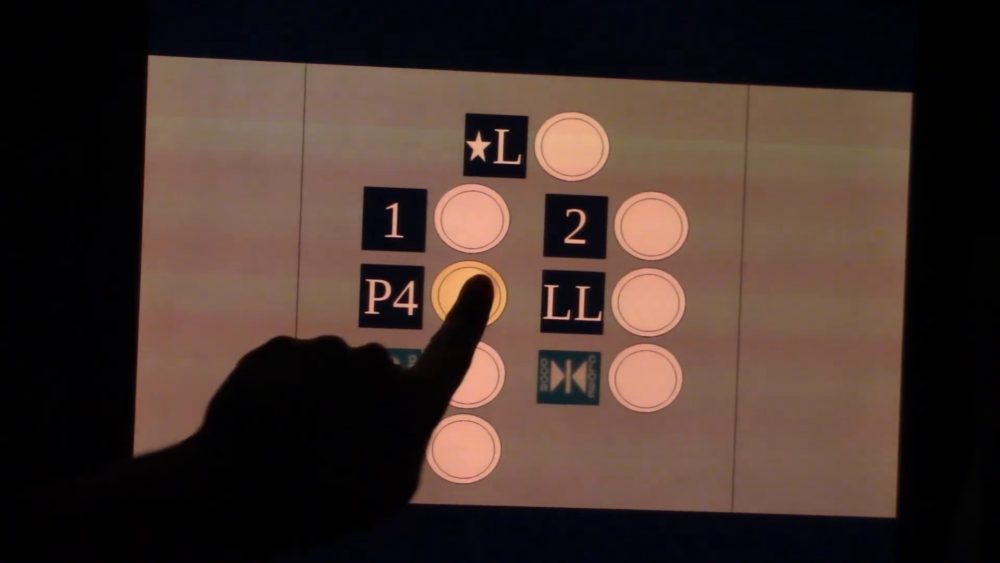